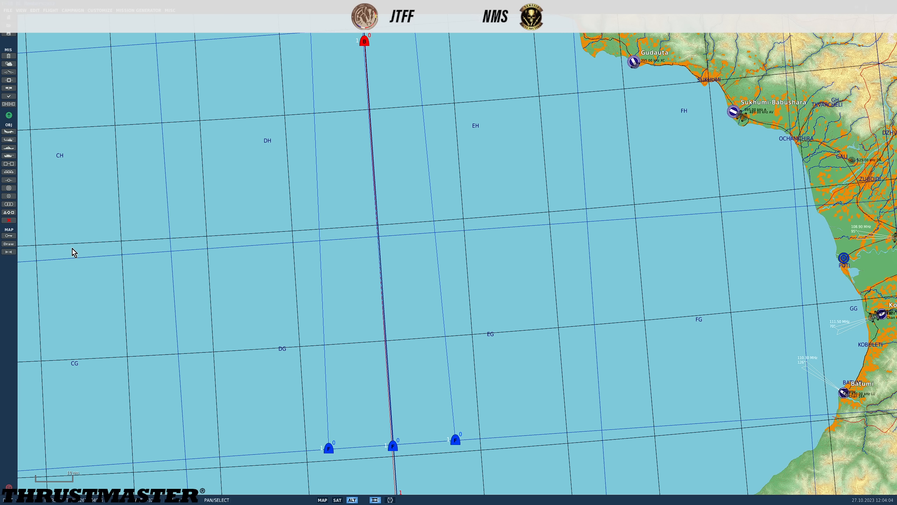
pyautogui.moveTo(77, 251)
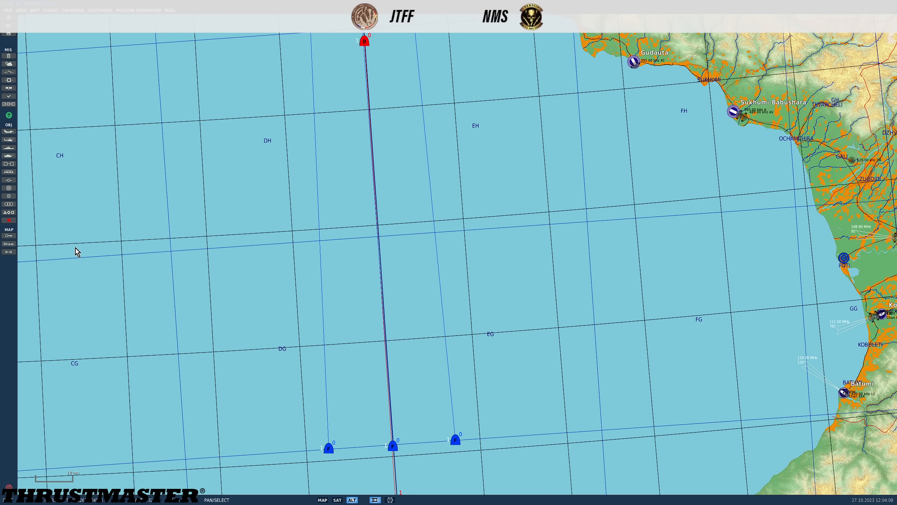
pyautogui.moveTo(388, 441)
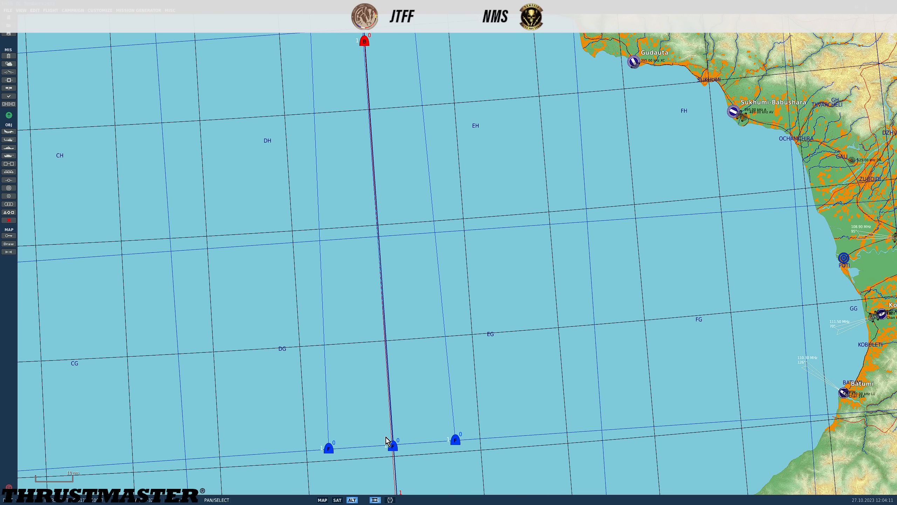
pyautogui.moveTo(392, 460)
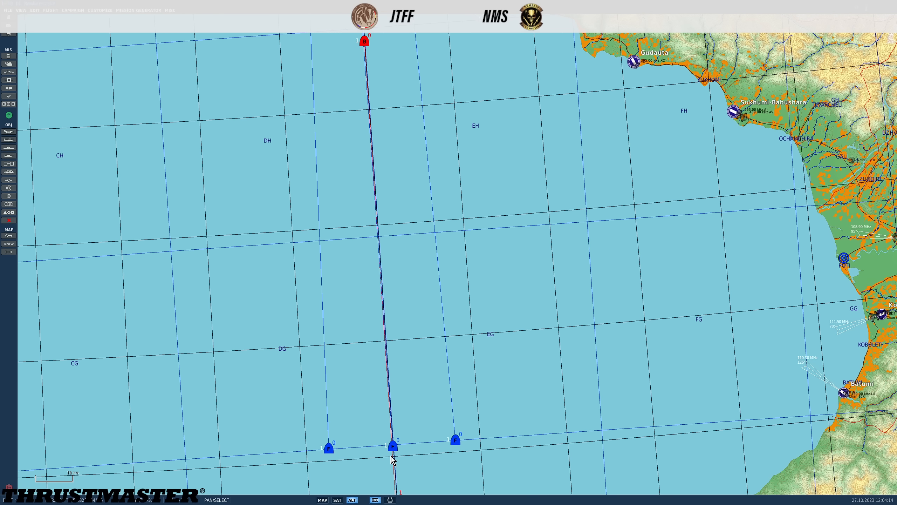
# Step: Glance at Poosh's details, stop distance measuring, zoom in, and select the Cap-1 flight
pyautogui.click(328, 447)
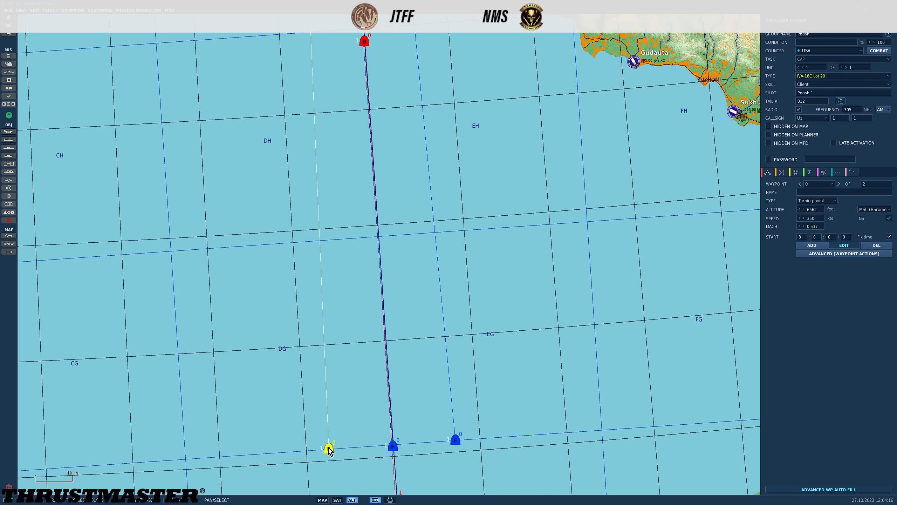
pyautogui.click(455, 448)
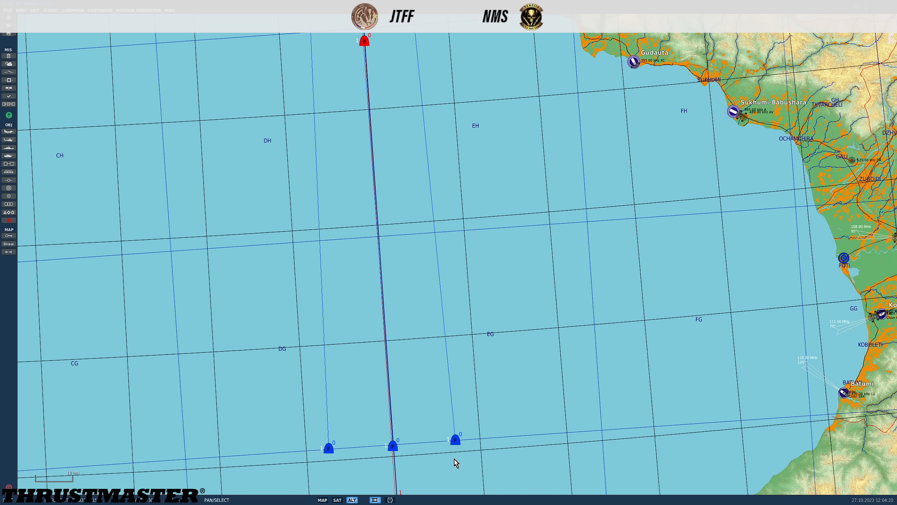
pyautogui.moveTo(454, 456)
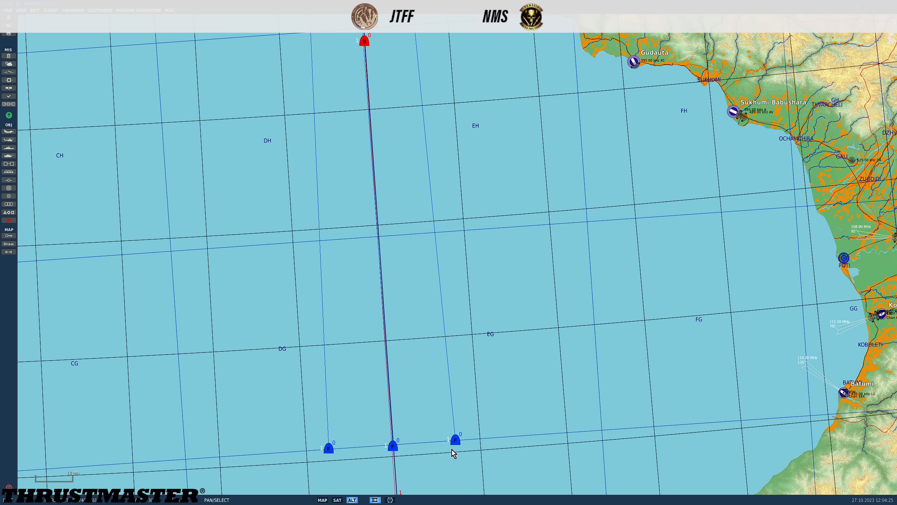
pyautogui.moveTo(392, 451)
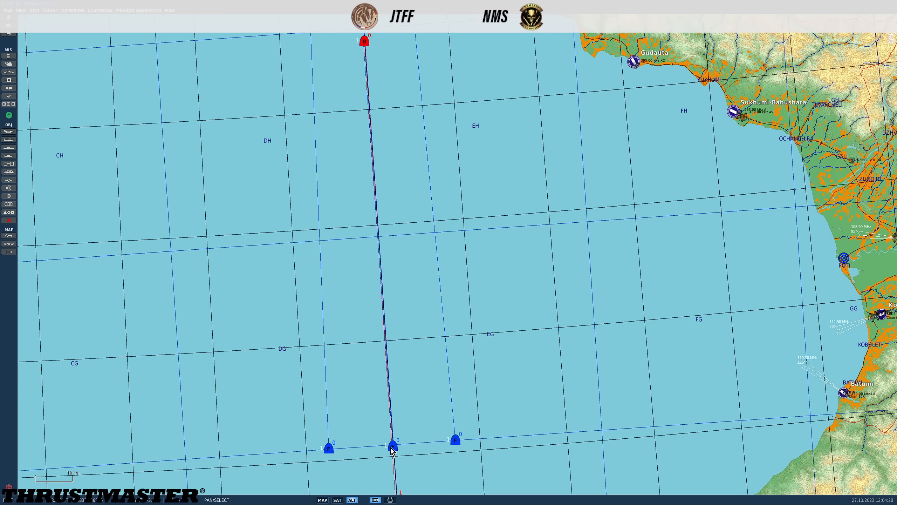
pyautogui.moveTo(19, 264)
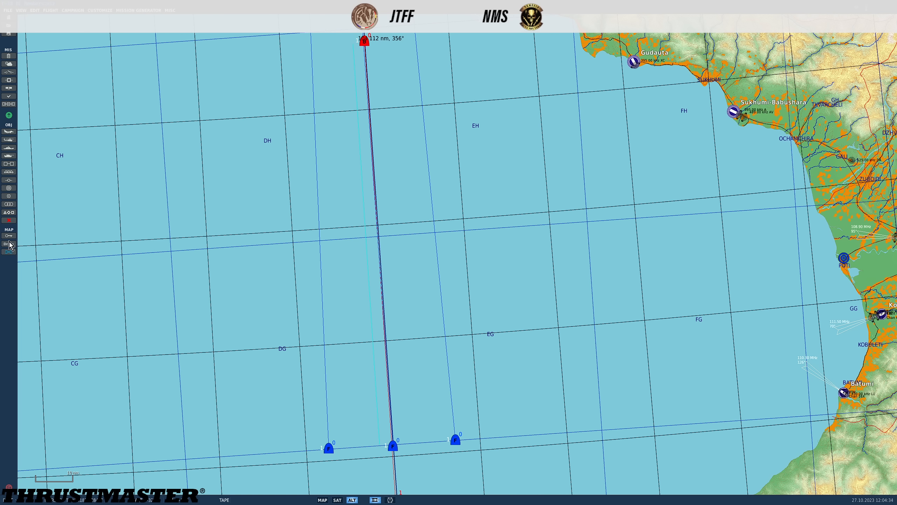
pyautogui.click(363, 40)
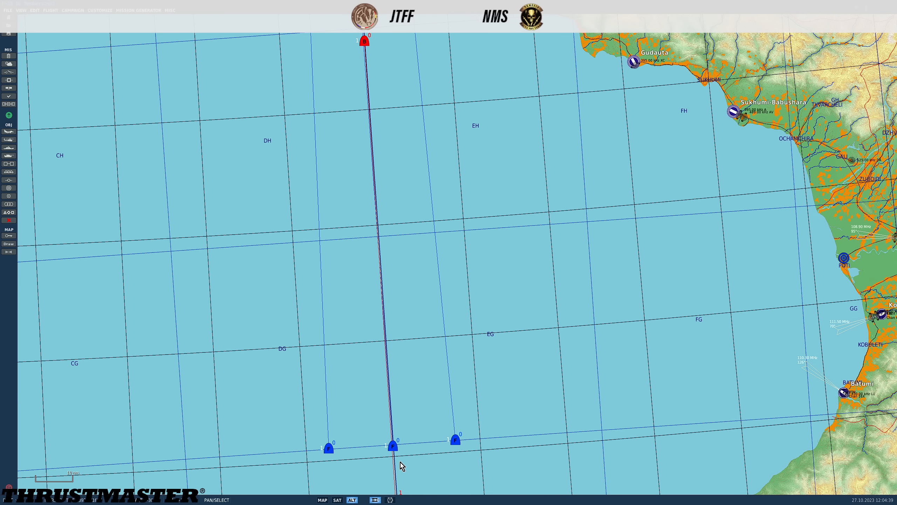
pyautogui.scroll(3)
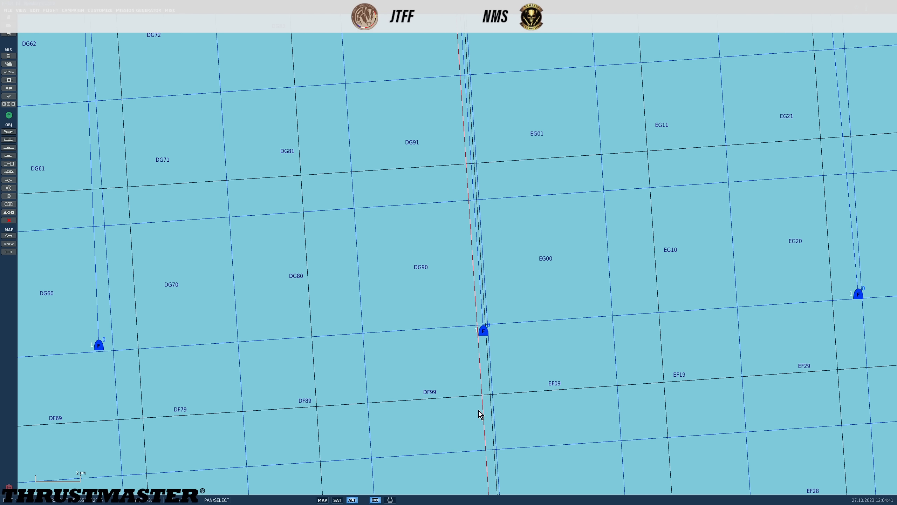
pyautogui.click(485, 331)
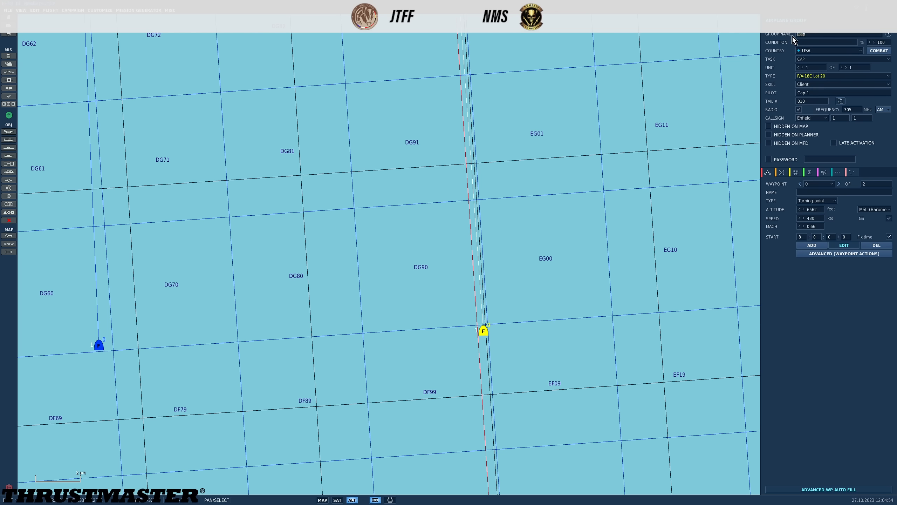
pyautogui.moveTo(789, 70)
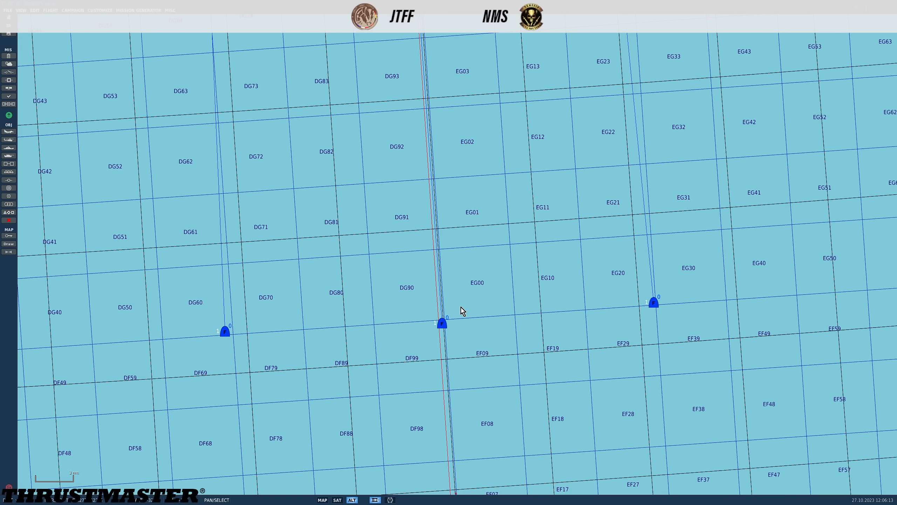
pyautogui.moveTo(445, 329)
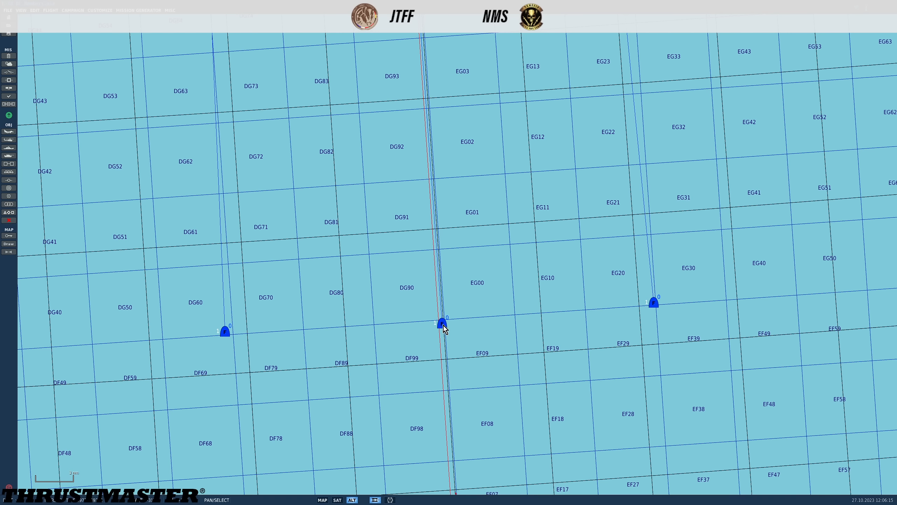
# Step: Show Cap-1's TNDL network page, listing Cap-1 (CA 11, STN 00201) as sole member
pyautogui.click(443, 321)
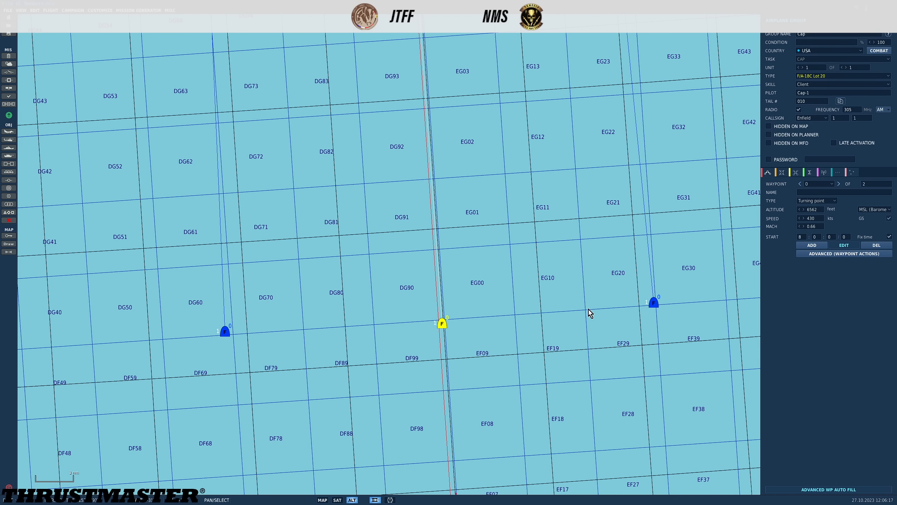
pyautogui.click(855, 172)
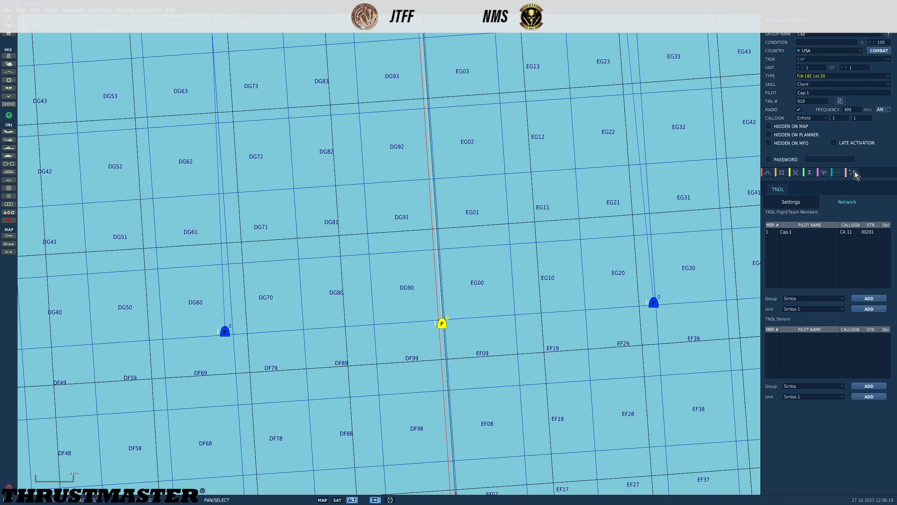
pyautogui.moveTo(842, 177)
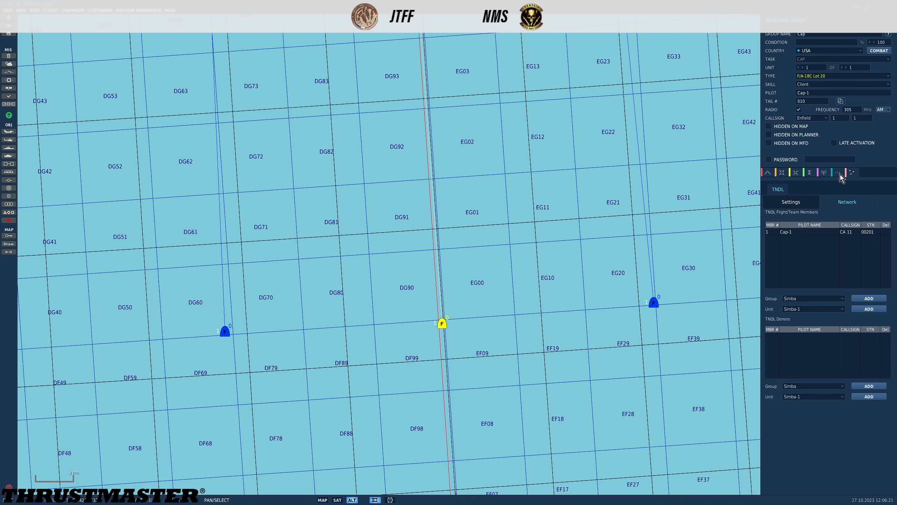
pyautogui.moveTo(839, 172)
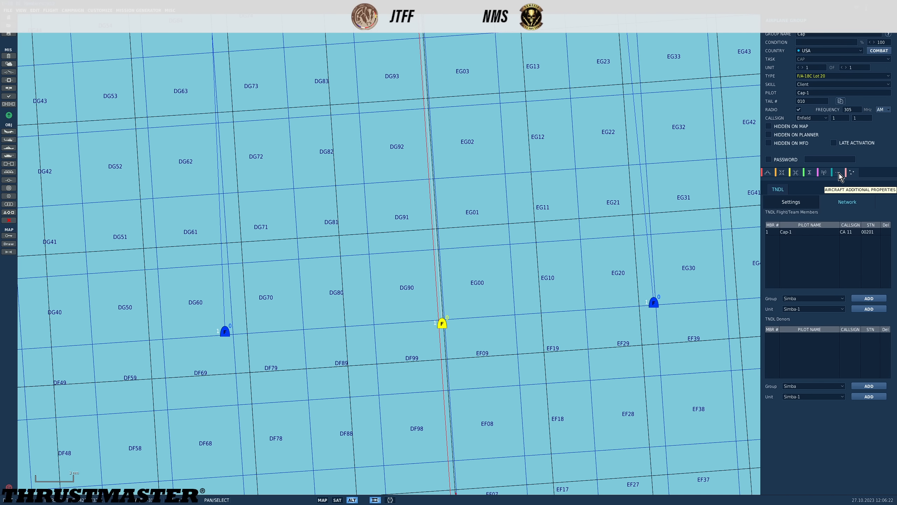
# Step: Review Cap-1's additional properties: datalink callsign CA 11 and STN 00201
pyautogui.click(839, 172)
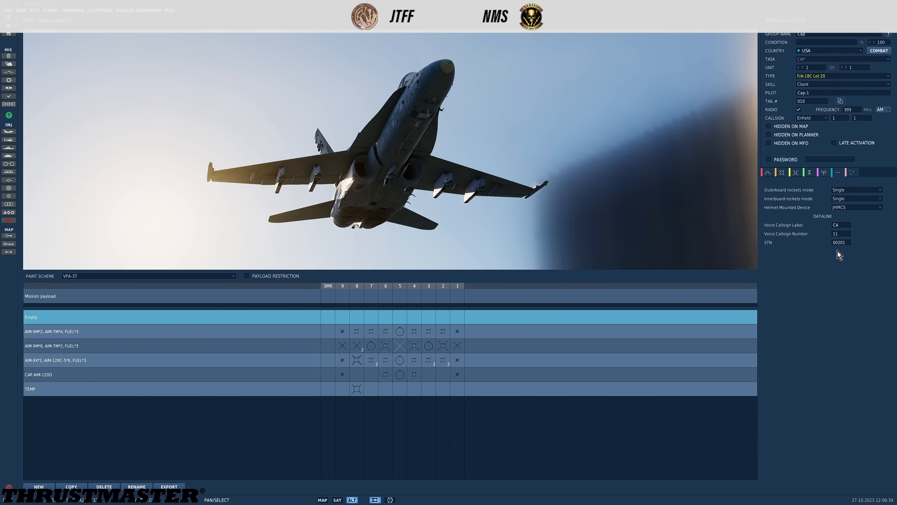
pyautogui.moveTo(855, 177)
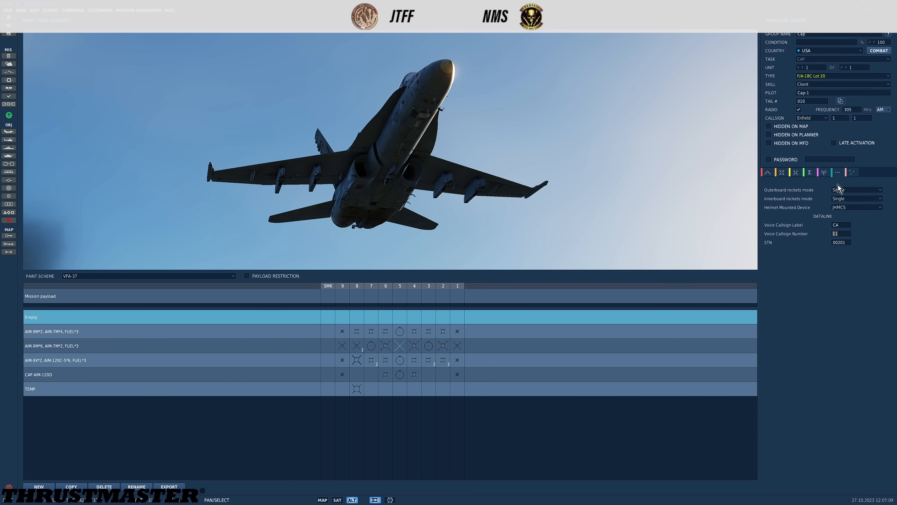
pyautogui.click(856, 189)
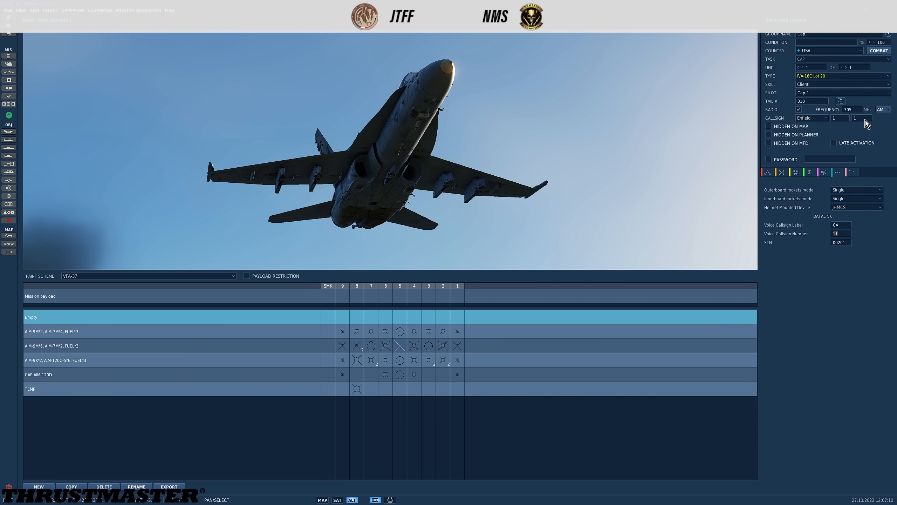
pyautogui.click(840, 243)
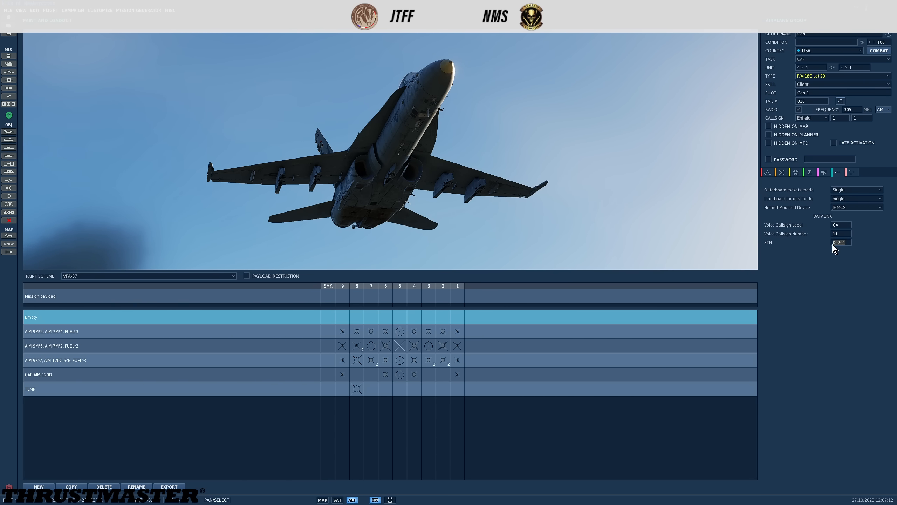
pyautogui.moveTo(834, 257)
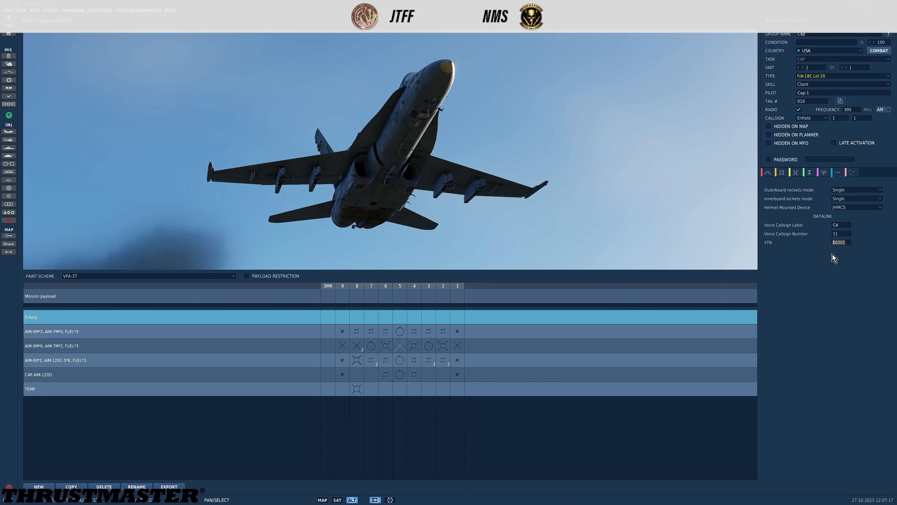
pyautogui.moveTo(836, 256)
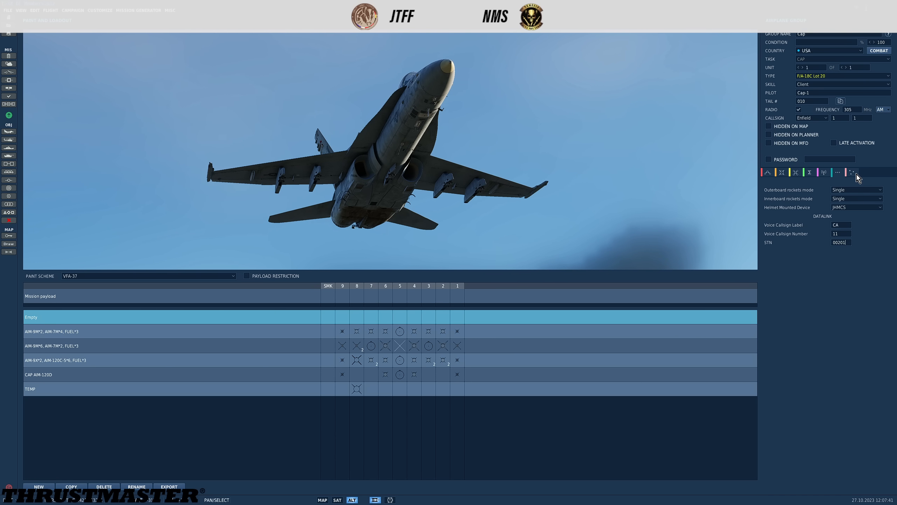
# Step: Check Poosh-1's datalink label PO and STN 00206, then select the easternmost flight
pyautogui.click(852, 172)
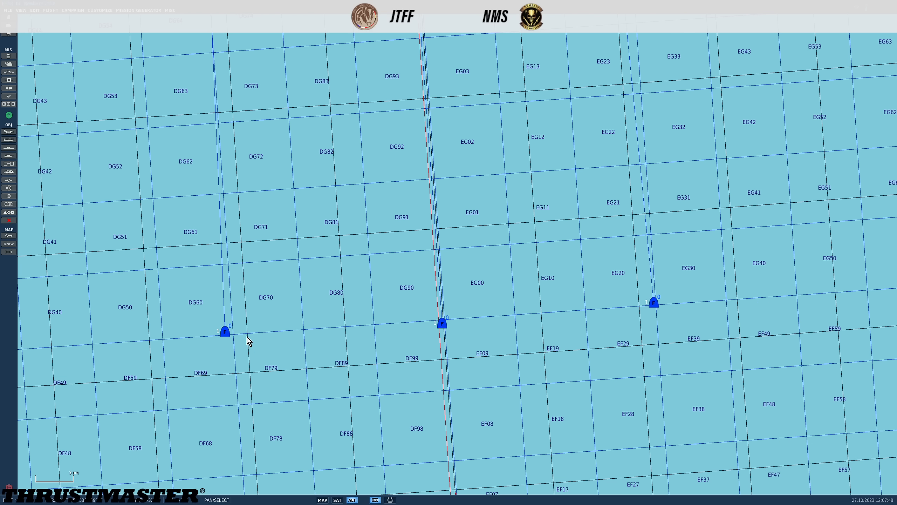
pyautogui.click(225, 331)
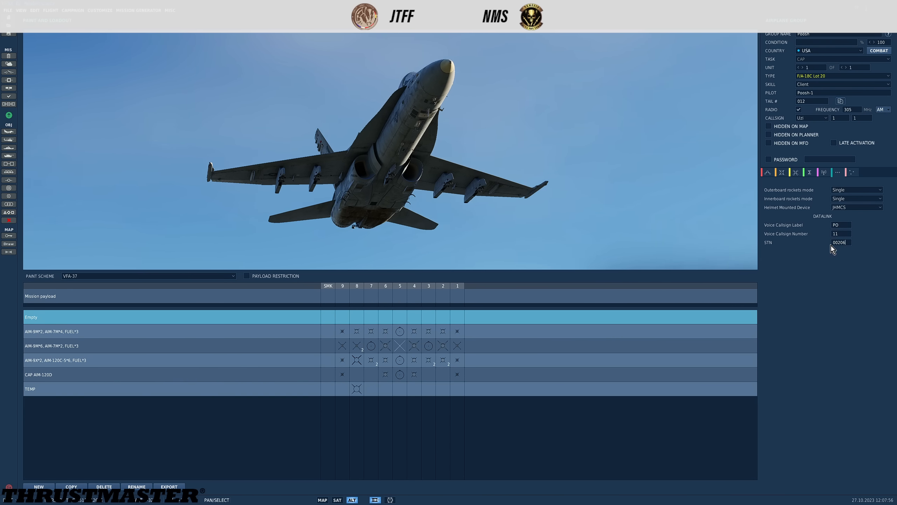
pyautogui.click(322, 499)
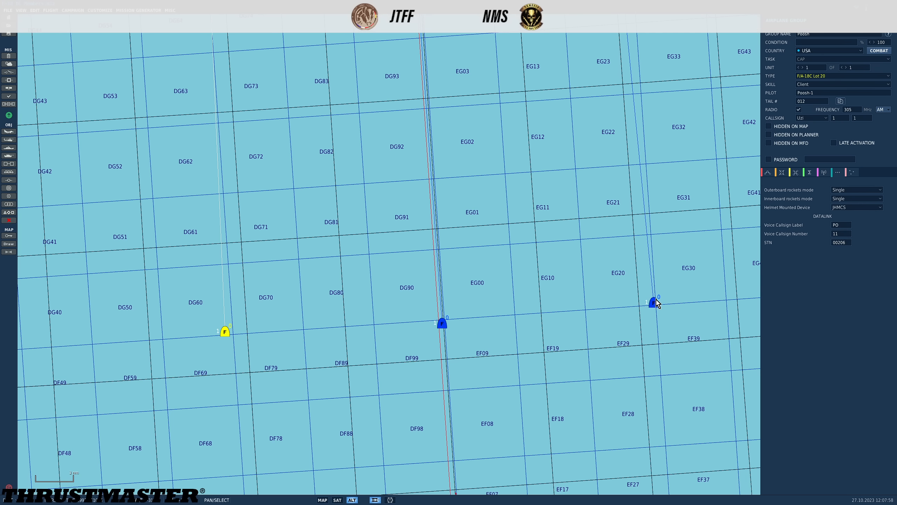
pyautogui.click(655, 302)
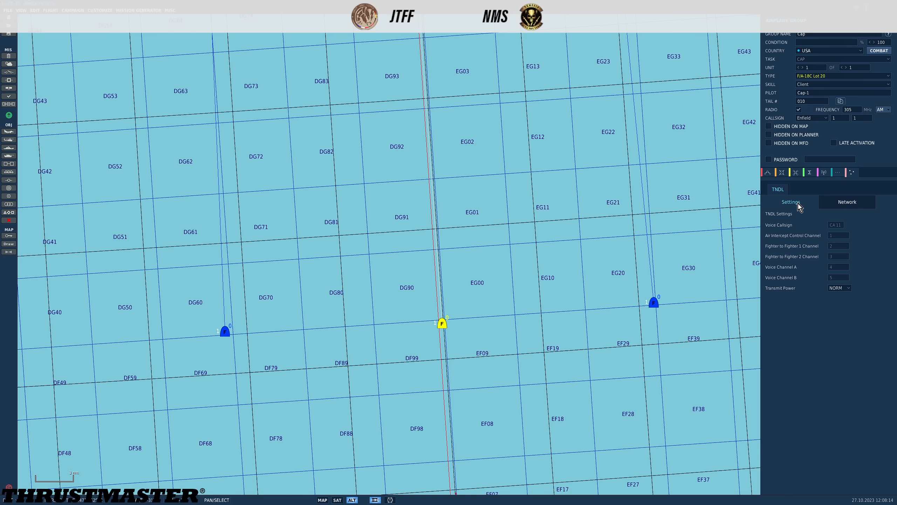
pyautogui.click(847, 201)
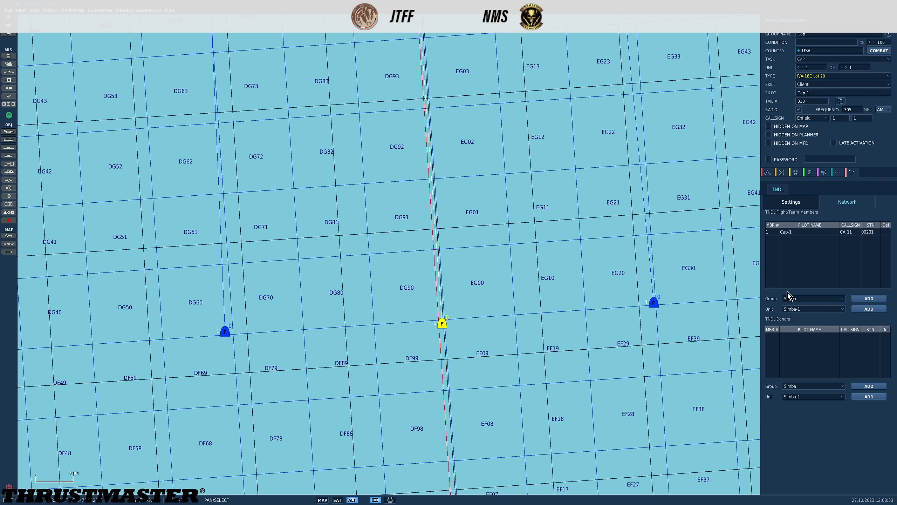
pyautogui.moveTo(777, 217)
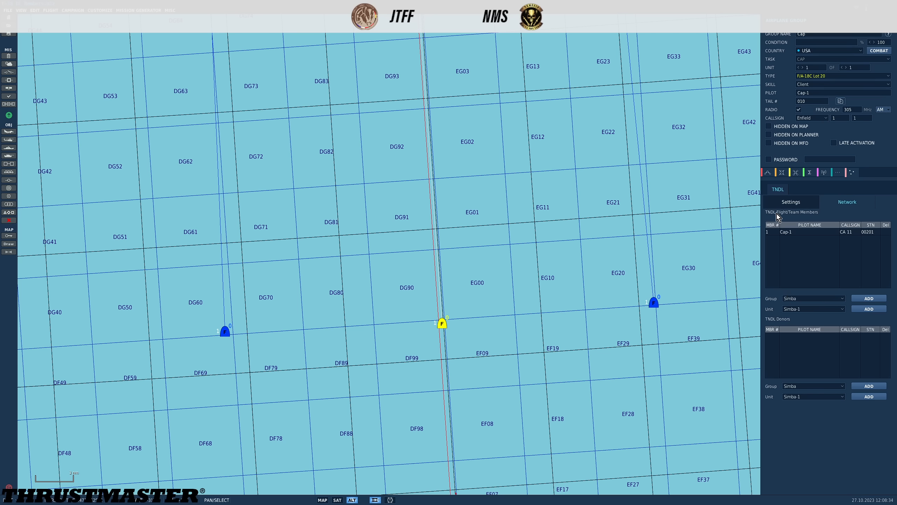
pyautogui.moveTo(809, 219)
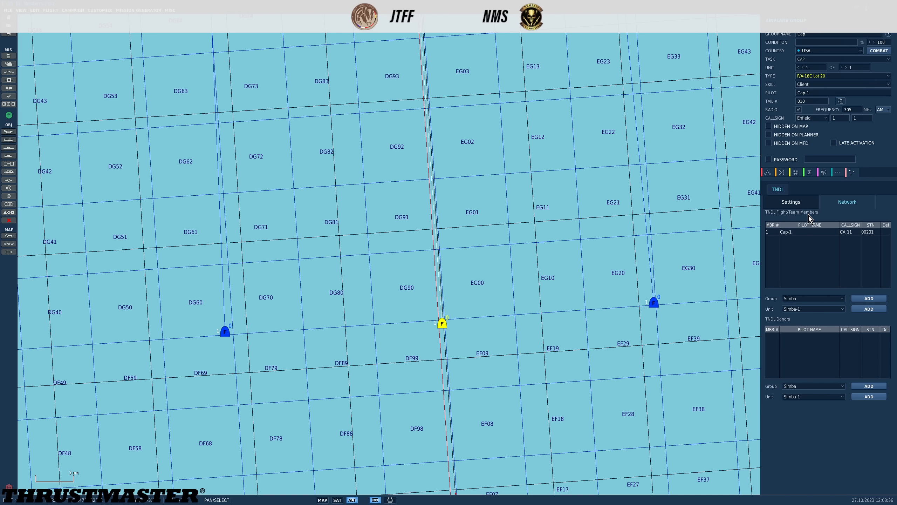
pyautogui.moveTo(783, 324)
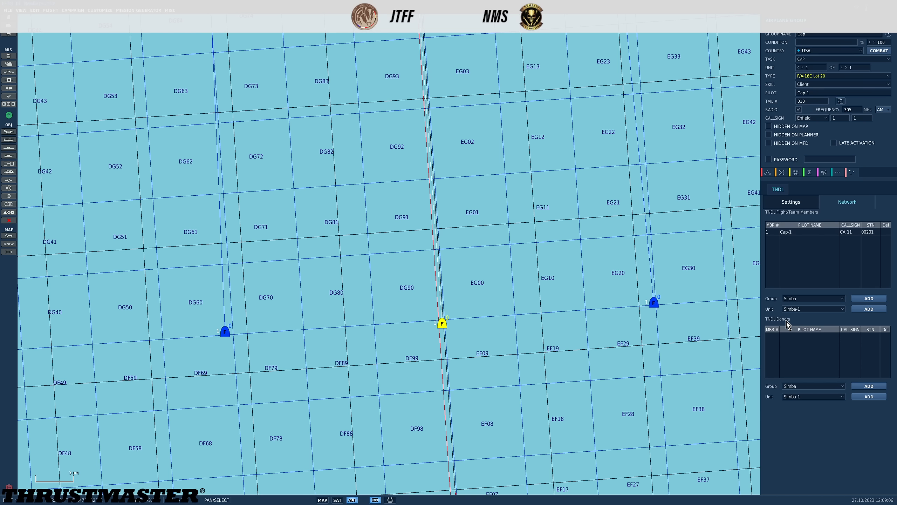
pyautogui.moveTo(816, 217)
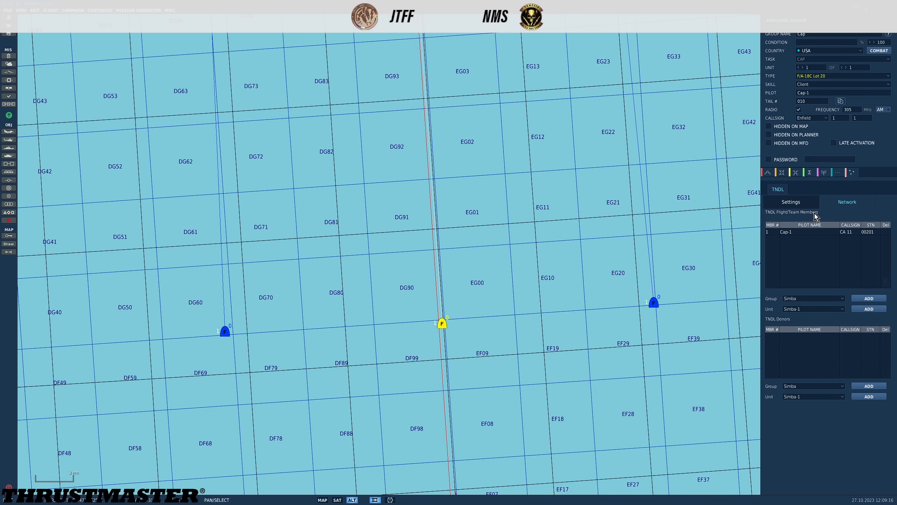
pyautogui.moveTo(835, 229)
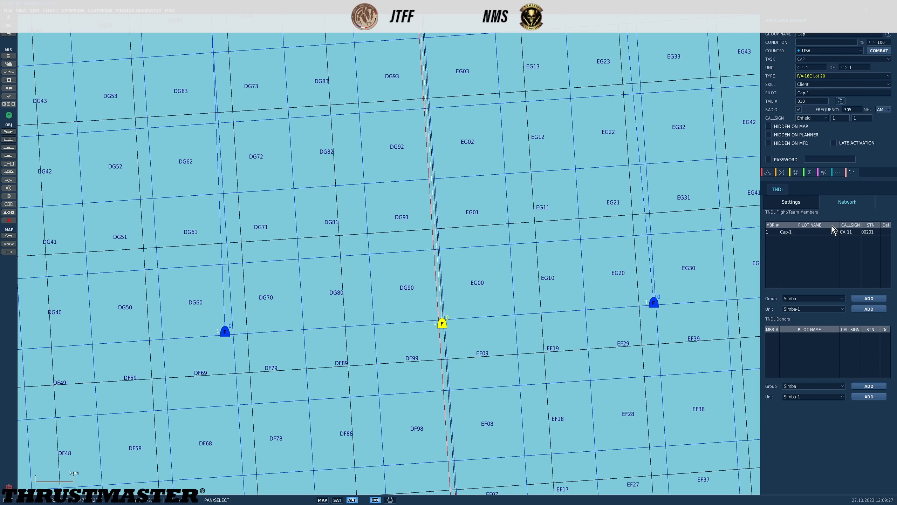
pyautogui.moveTo(782, 273)
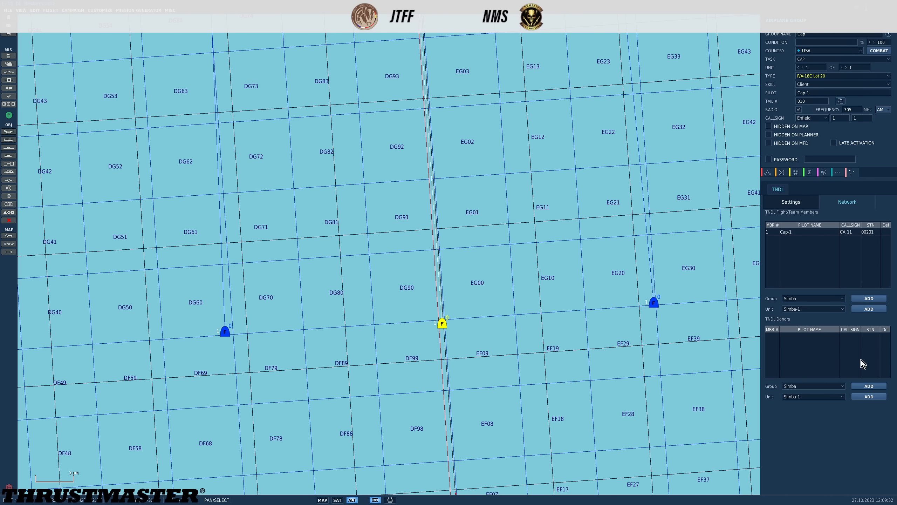
pyautogui.moveTo(853, 331)
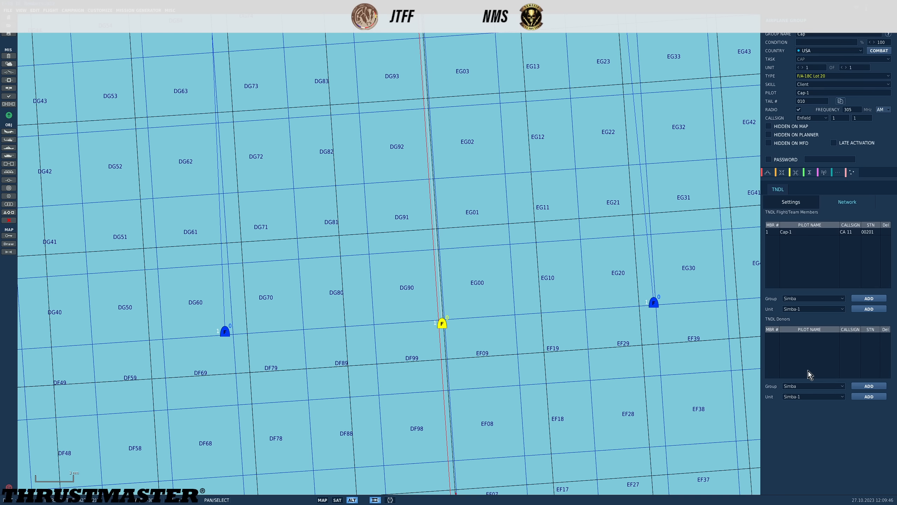
pyautogui.moveTo(817, 286)
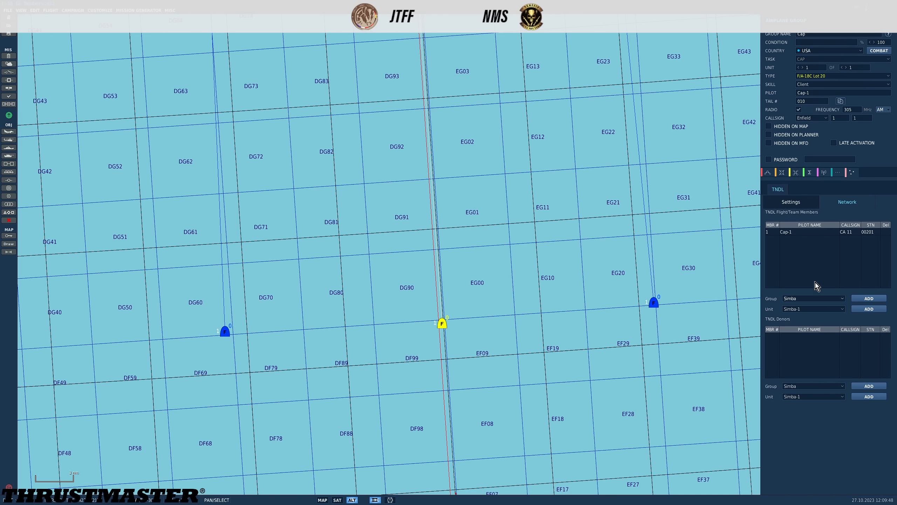
pyautogui.moveTo(806, 332)
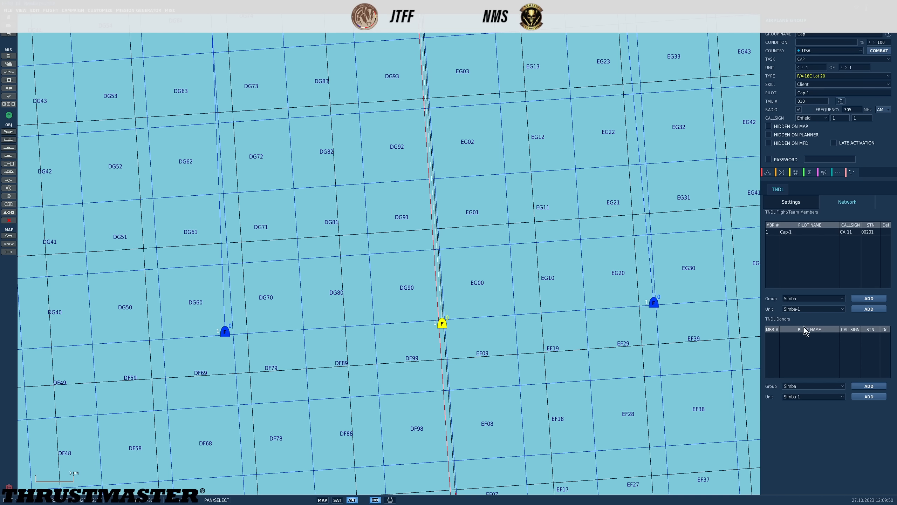
pyautogui.moveTo(797, 356)
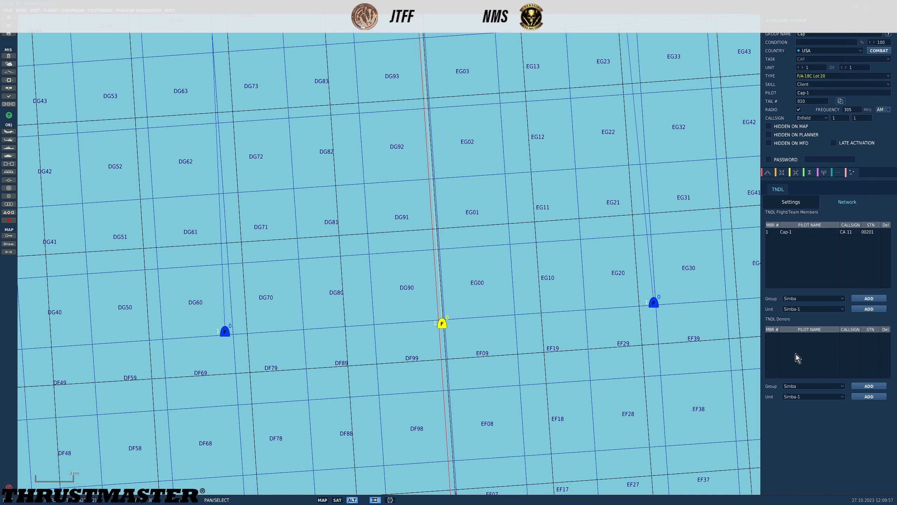
pyautogui.moveTo(805, 262)
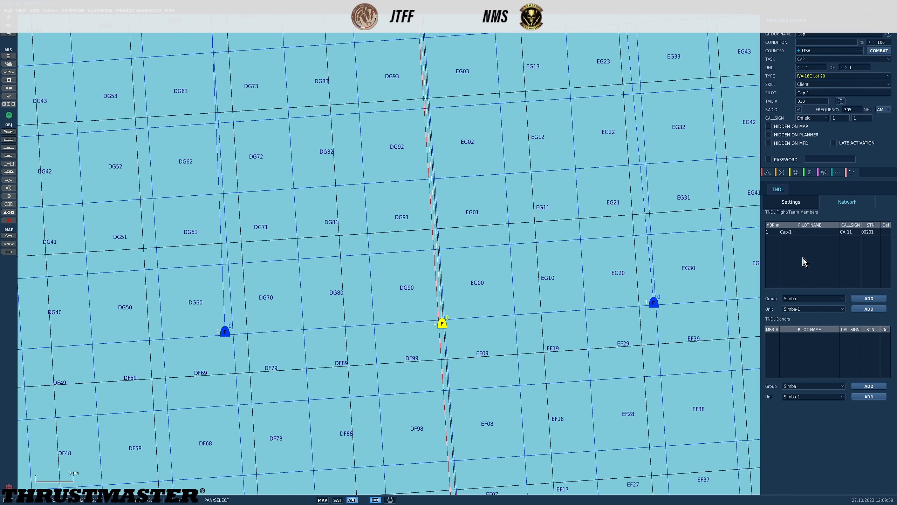
pyautogui.moveTo(807, 338)
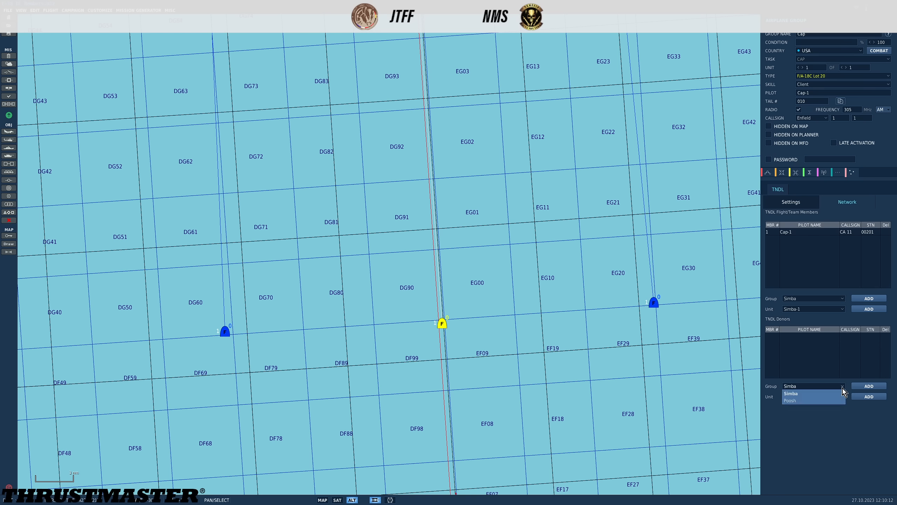
# Step: Add Simba-1 (SI 11, STN 00205) and Poosh-1 (PO 11, STN 00206) as TNDL donors
pyautogui.click(813, 396)
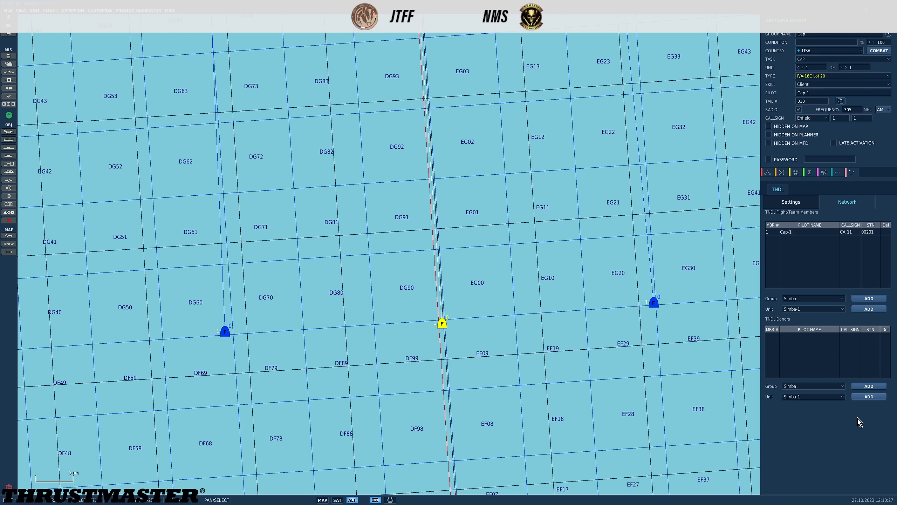
pyautogui.click(869, 386)
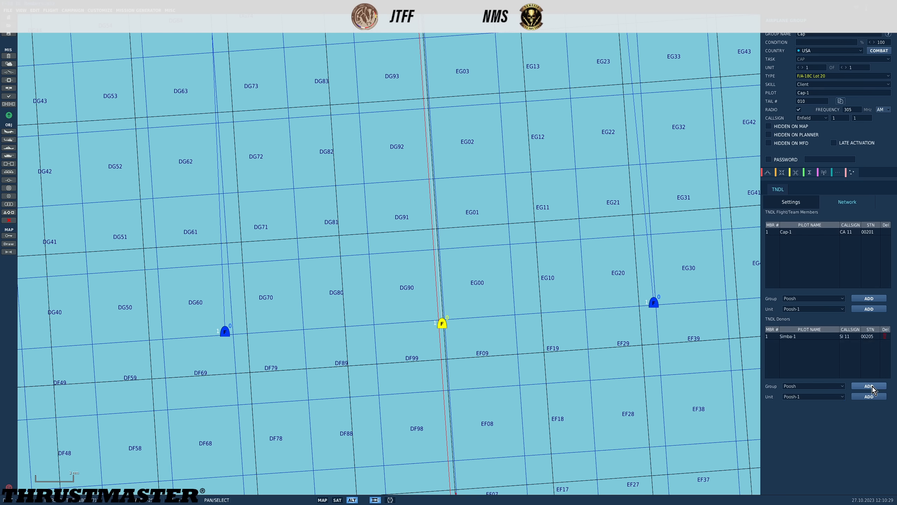
pyautogui.click(869, 386)
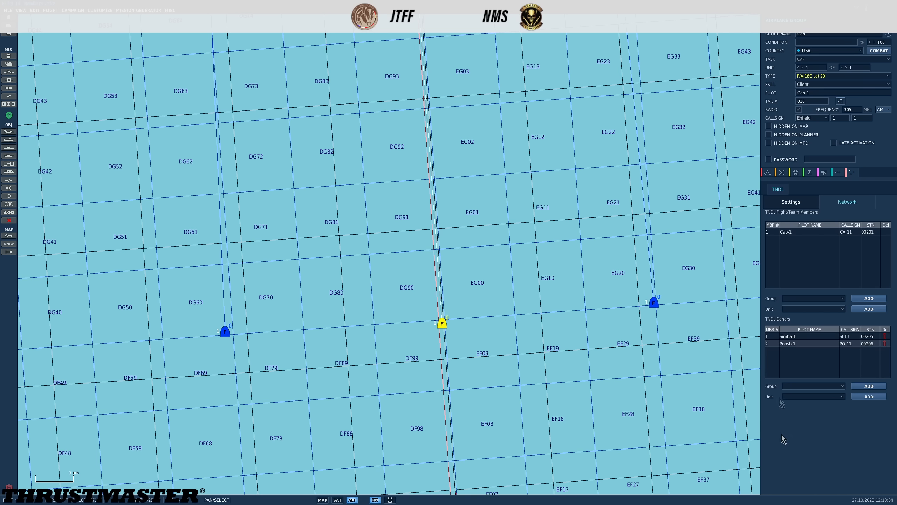
pyautogui.moveTo(877, 350)
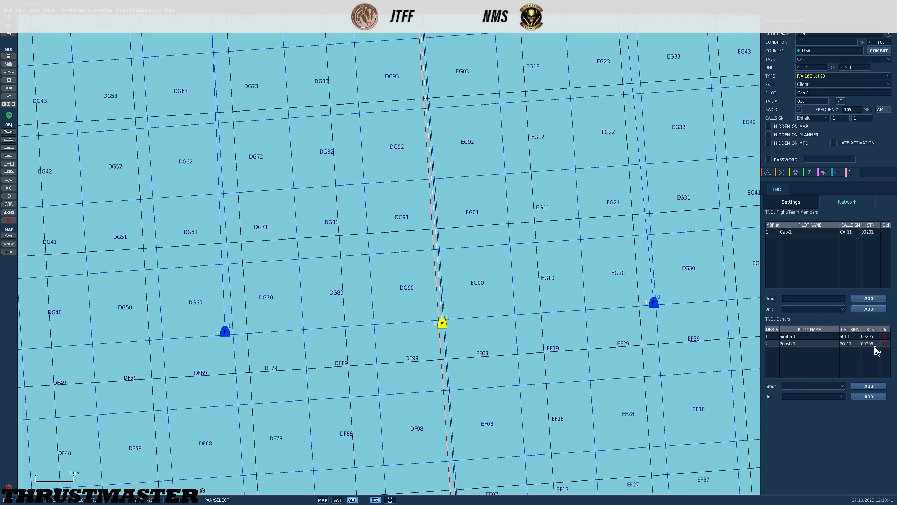
pyautogui.moveTo(876, 335)
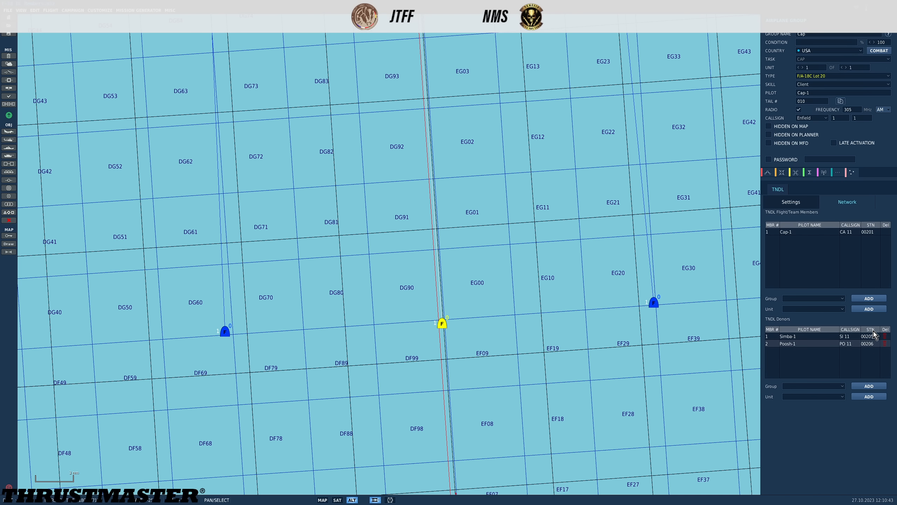
pyautogui.moveTo(853, 333)
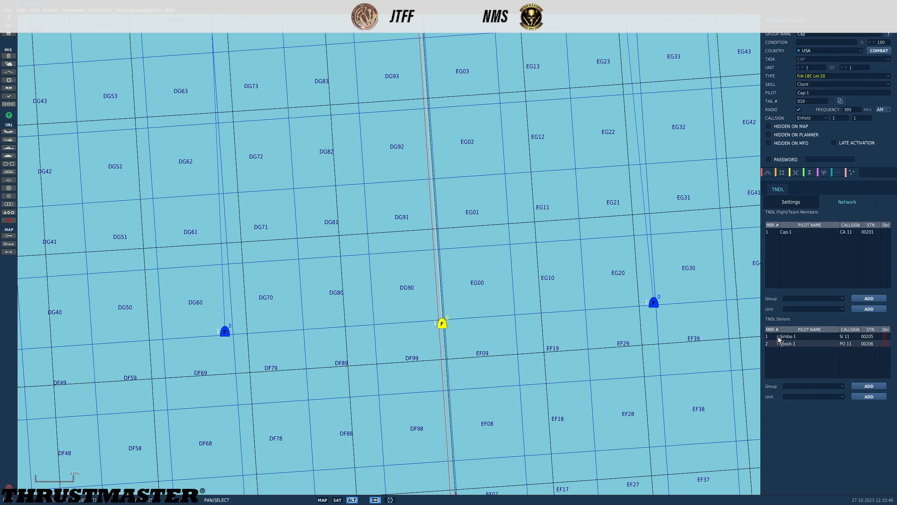
pyautogui.moveTo(786, 352)
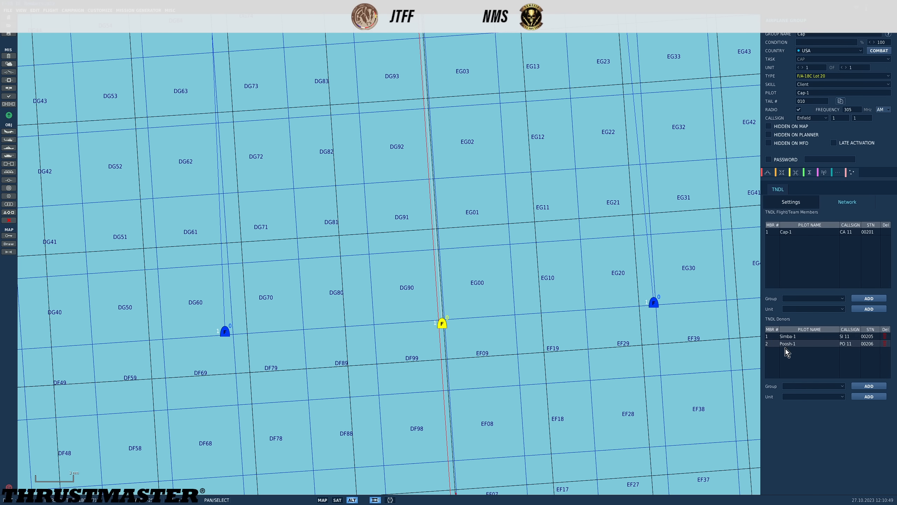
pyautogui.moveTo(687, 318)
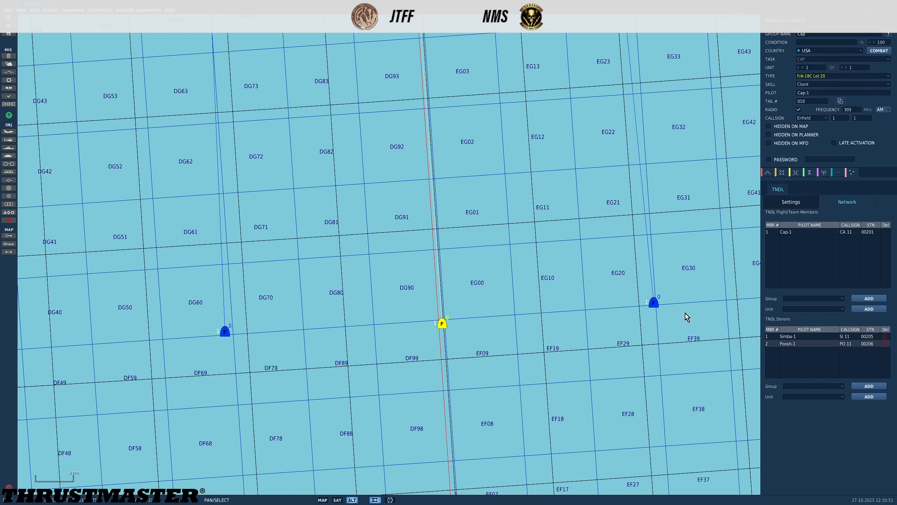
pyautogui.moveTo(189, 343)
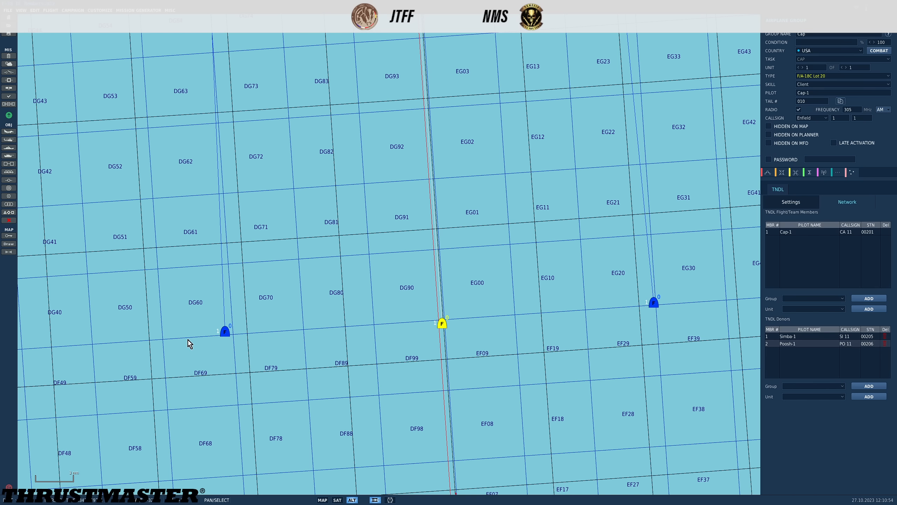
pyautogui.moveTo(226, 333)
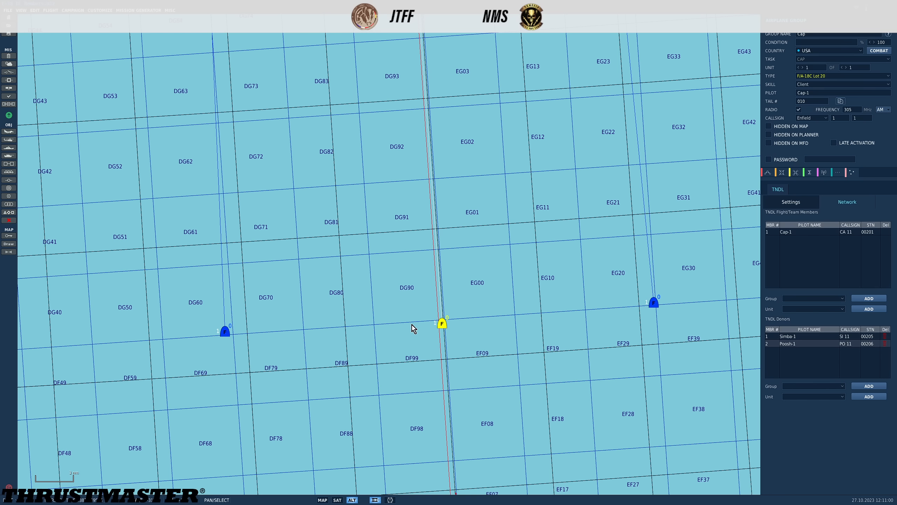
pyautogui.moveTo(439, 331)
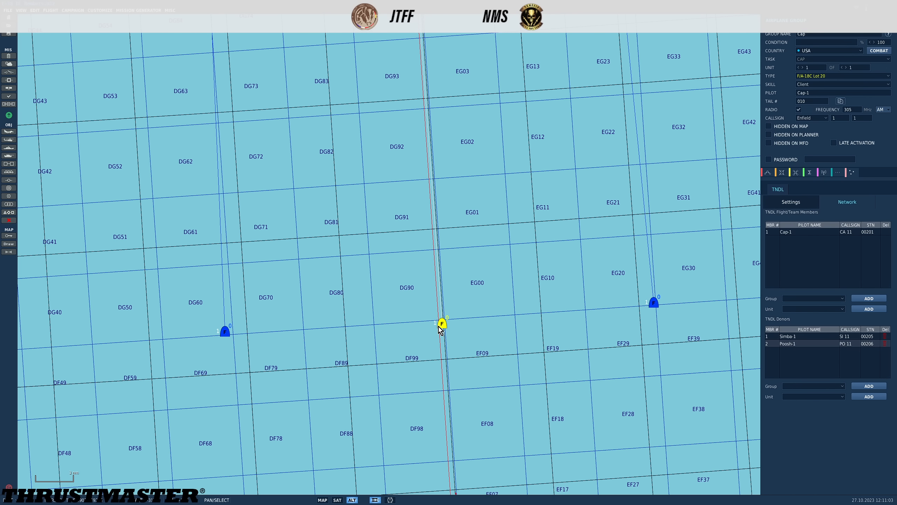
pyautogui.moveTo(586, 309)
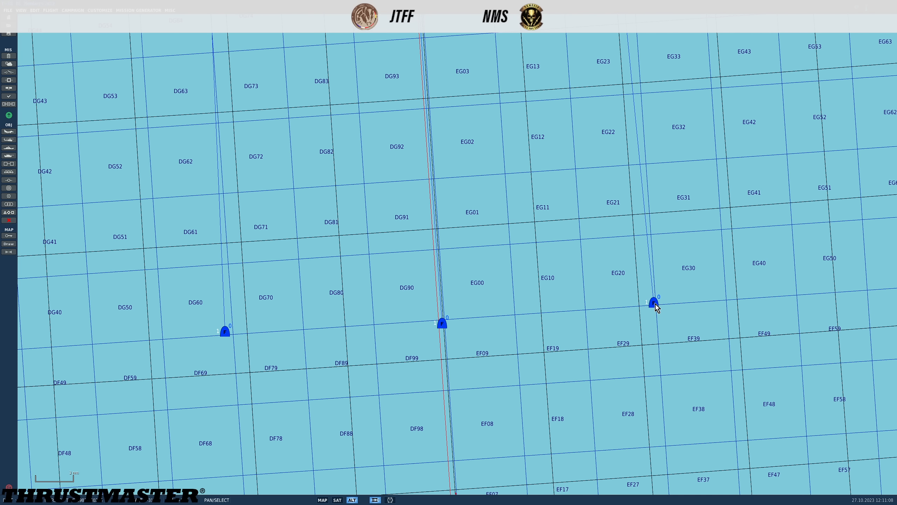
# Step: Review the Simba group's properties and save the finished mission
pyautogui.click(654, 302)
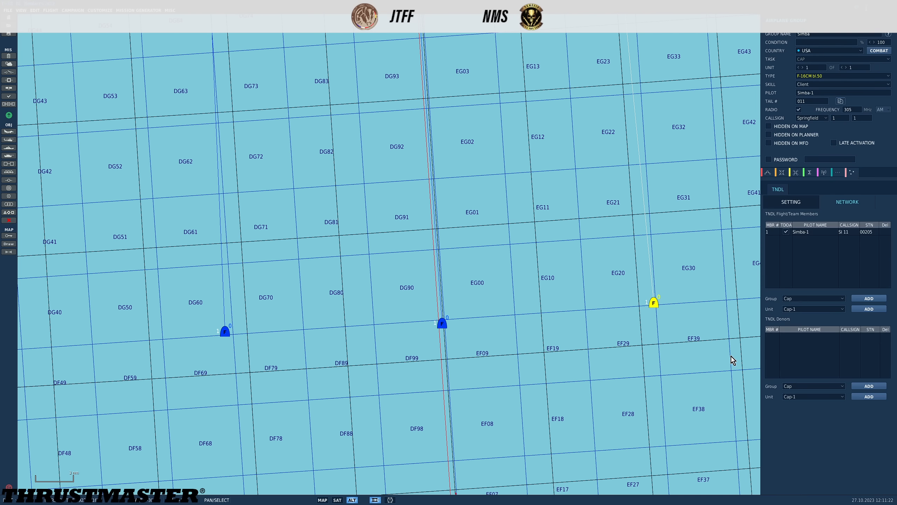
pyautogui.moveTo(806, 351)
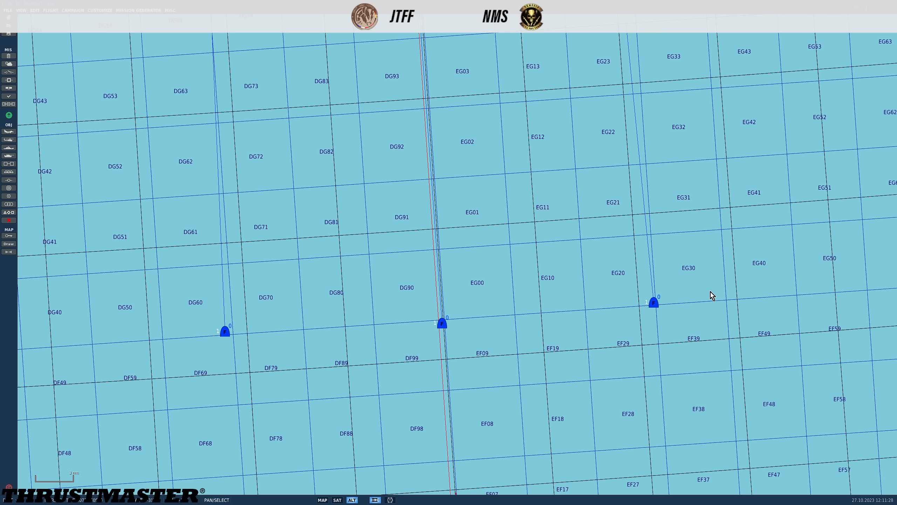
pyautogui.moveTo(614, 334)
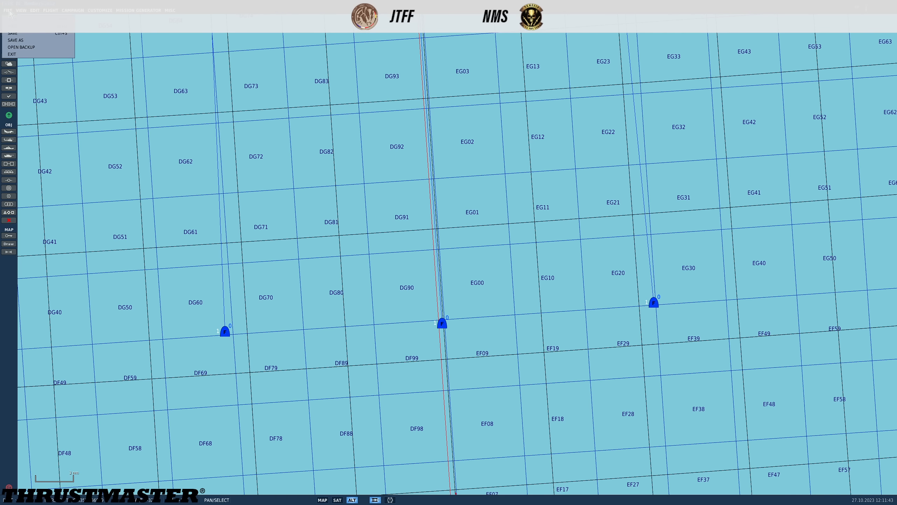
pyautogui.click(12, 54)
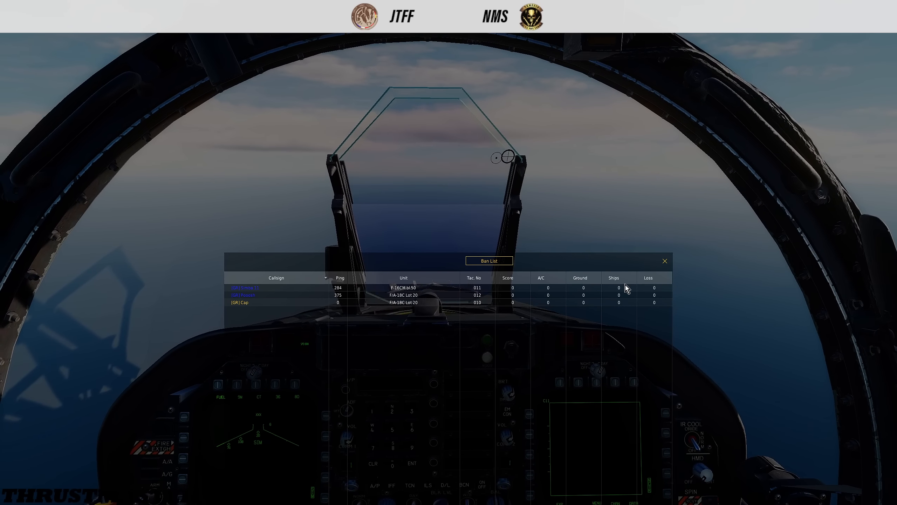